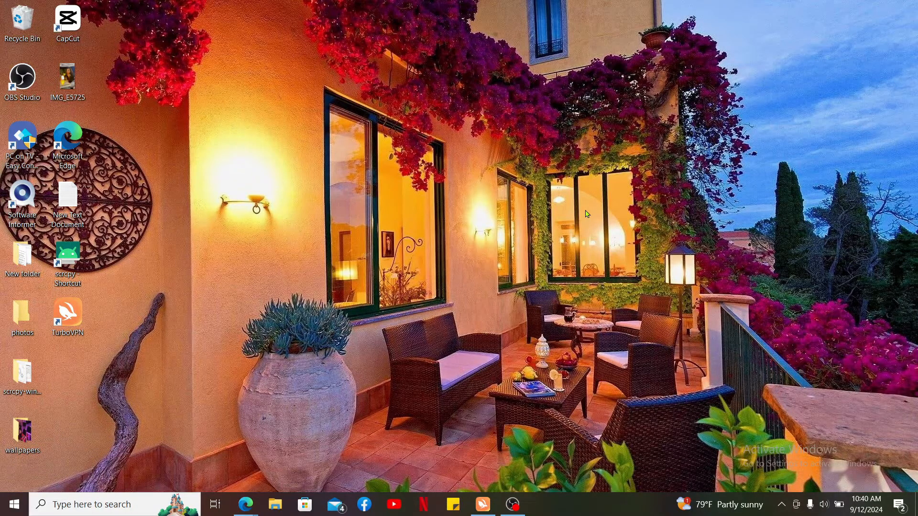
pyautogui.moveTo(391, 309)
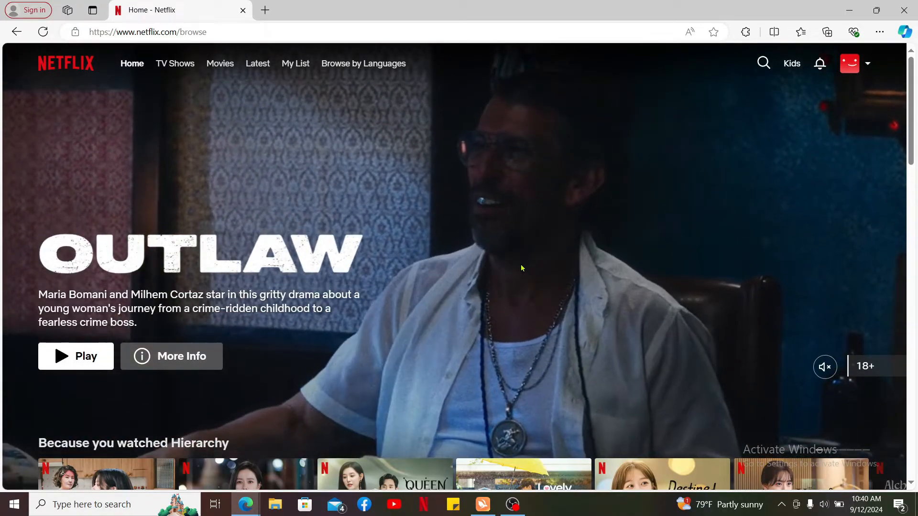
# Step: Resume the My Love from the Star episode from the Continue Watching row
pyautogui.scroll(-3)
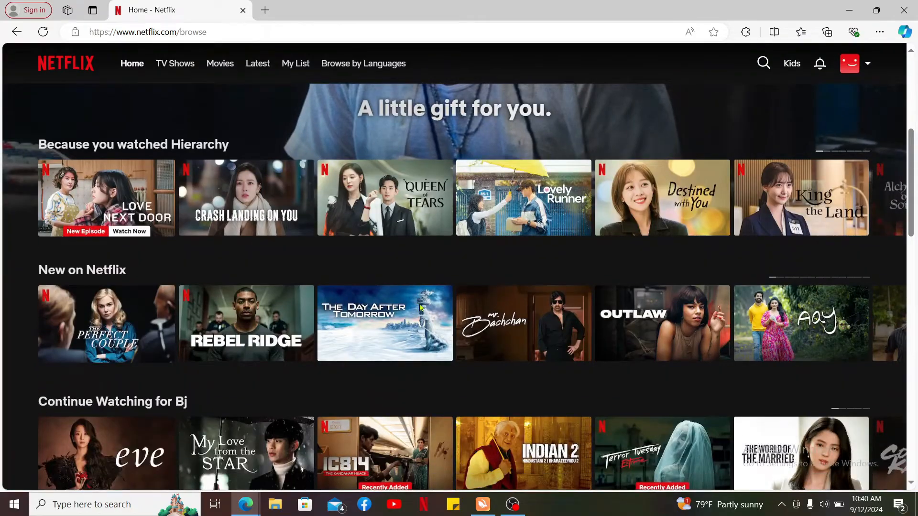
pyautogui.scroll(-3)
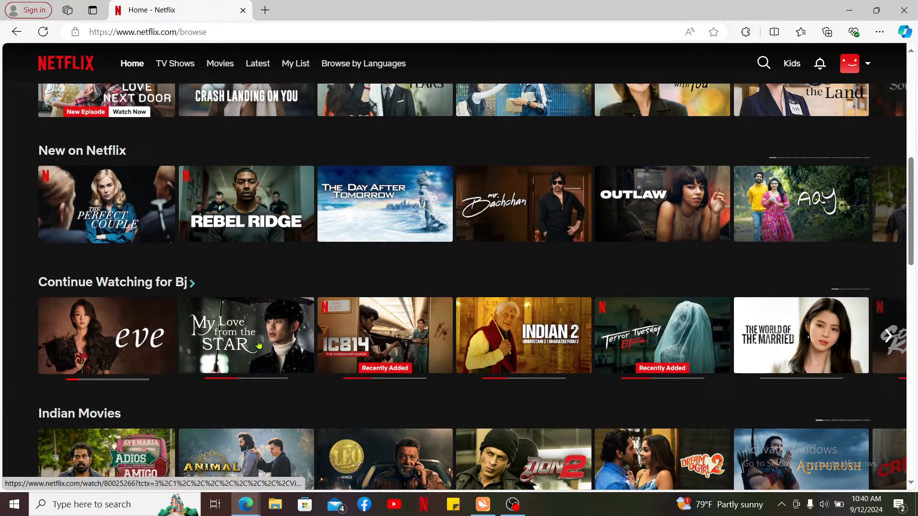
pyautogui.click(246, 335)
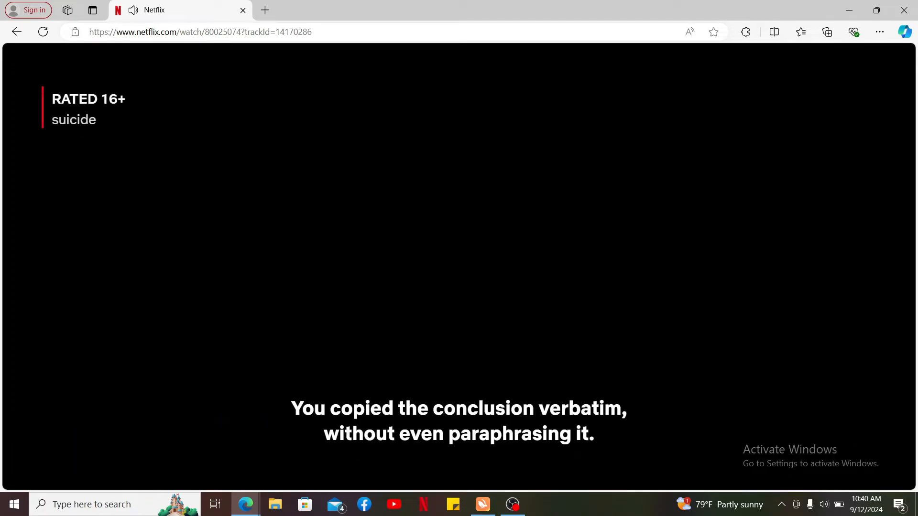
pyautogui.moveTo(459, 343)
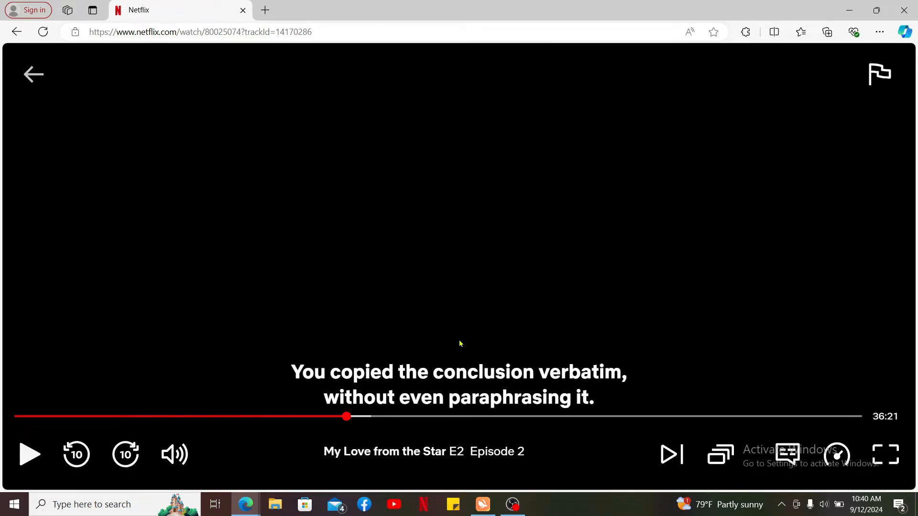
pyautogui.click(786, 456)
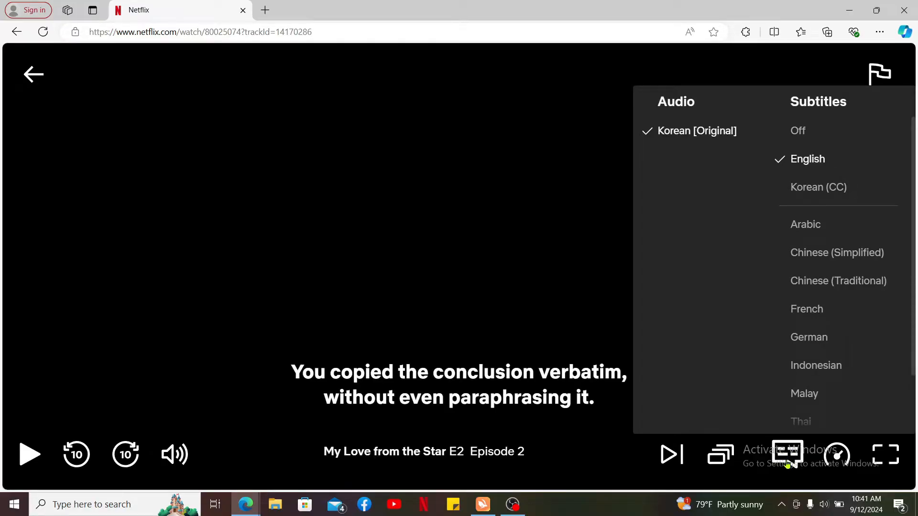
pyautogui.moveTo(802, 116)
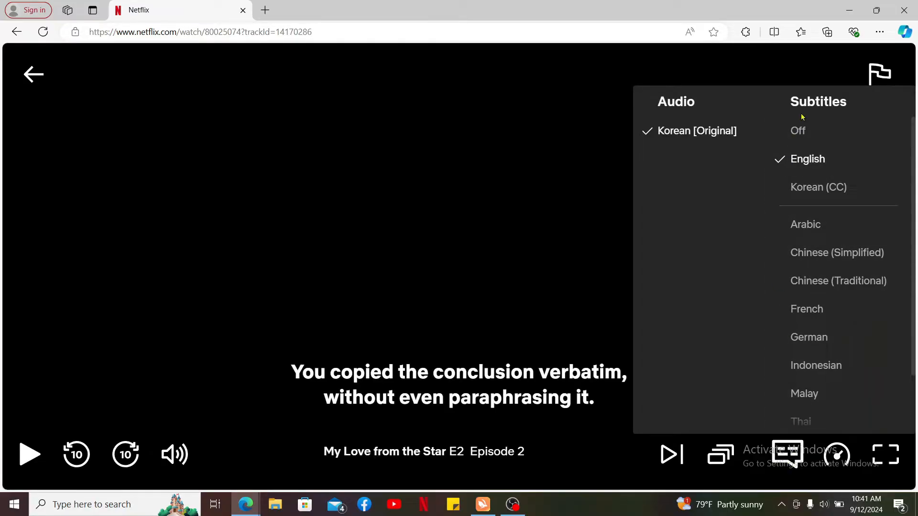
pyautogui.moveTo(705, 114)
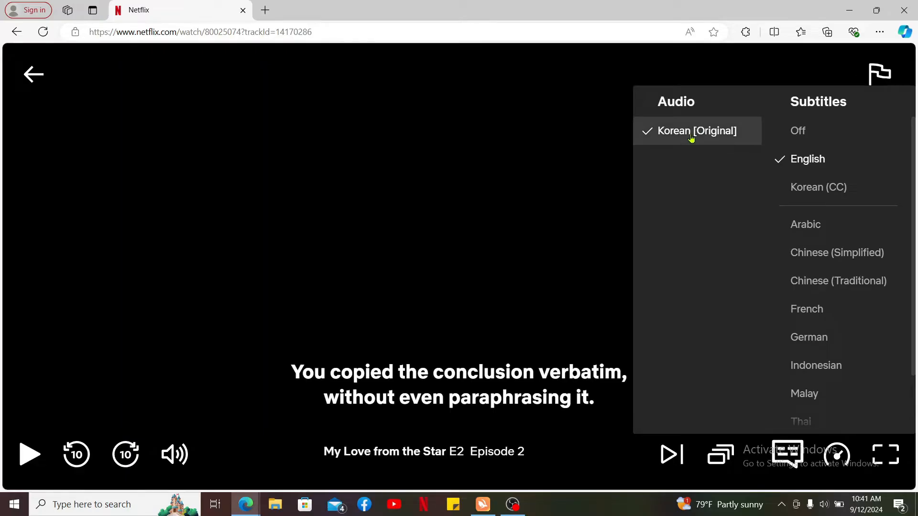
pyautogui.click(426, 276)
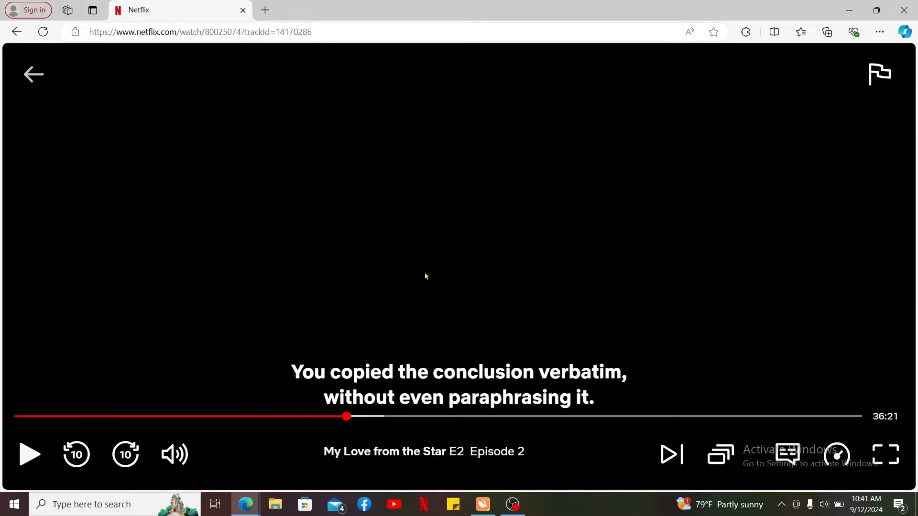
# Step: Leave the current episode and review the Audio & Subtitles options for Queen of Tears E1
pyautogui.click(33, 73)
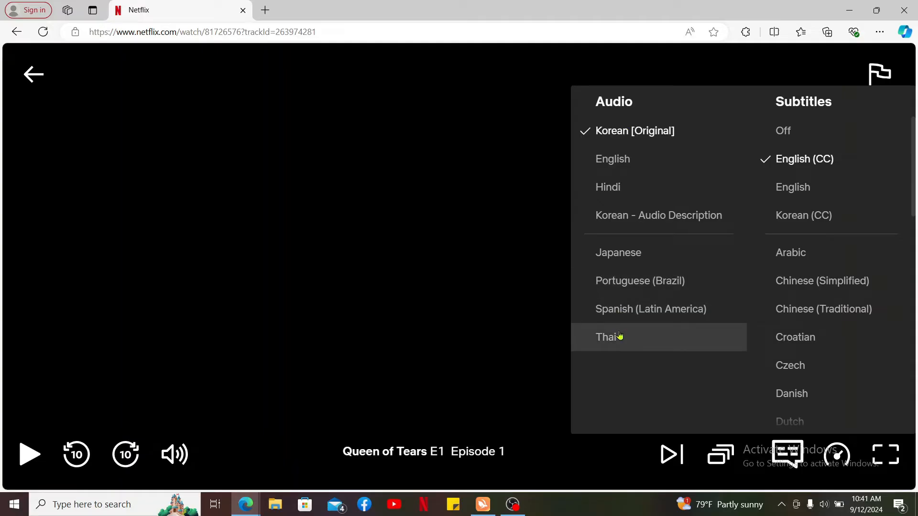
pyautogui.moveTo(622, 230)
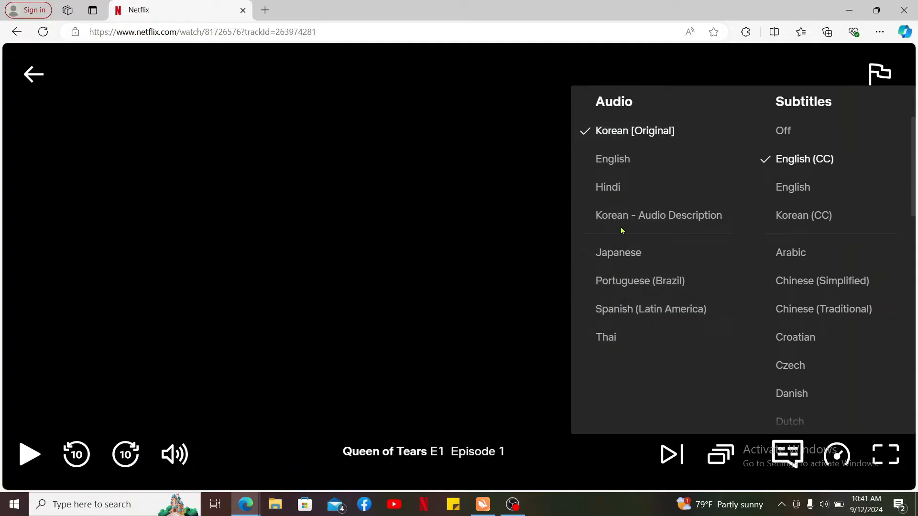
pyautogui.moveTo(612, 111)
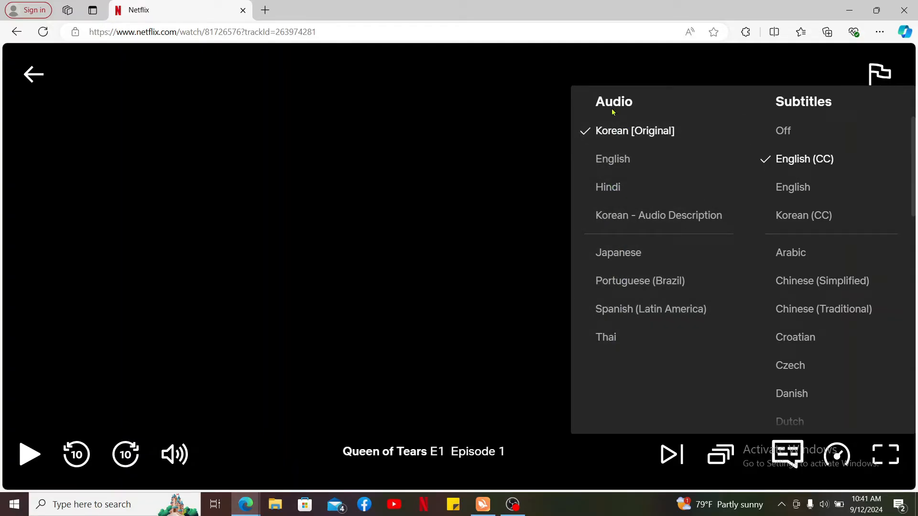
pyautogui.click(607, 186)
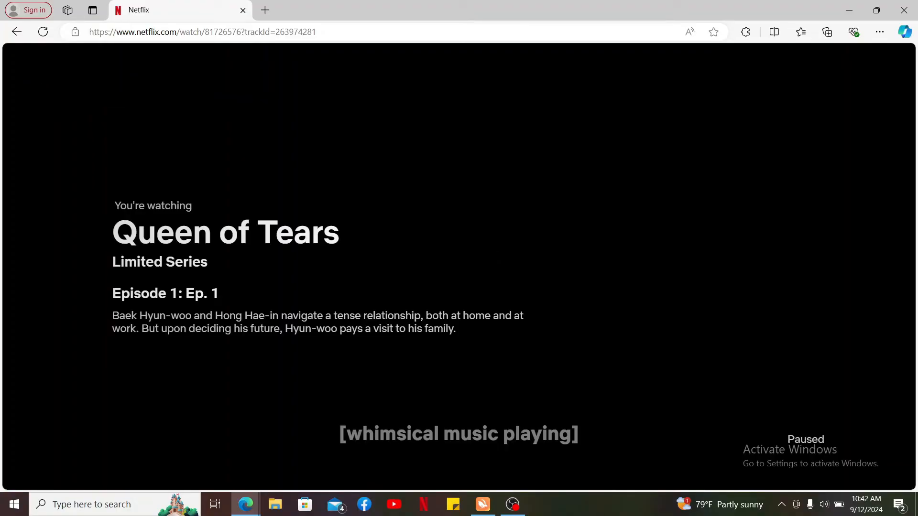
# Step: Close the Edge window so only the desktop remains
pyautogui.click(849, 10)
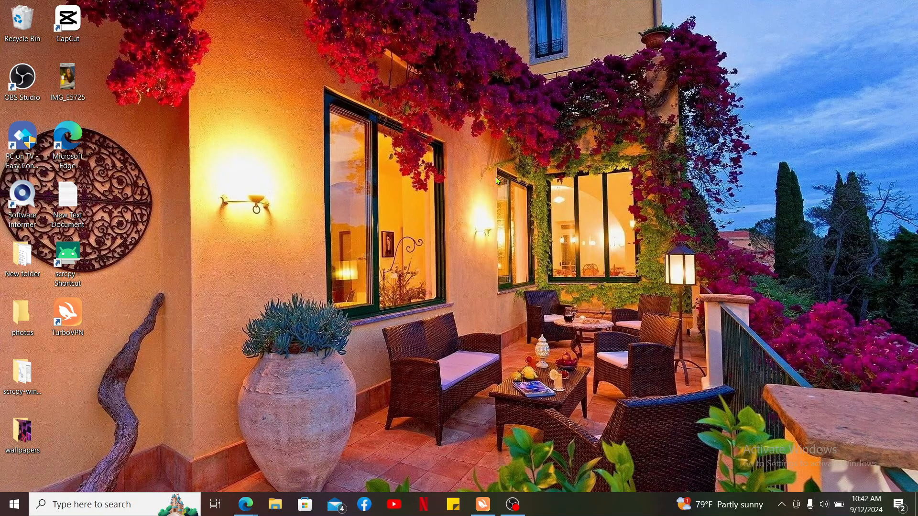
pyautogui.click(761, 181)
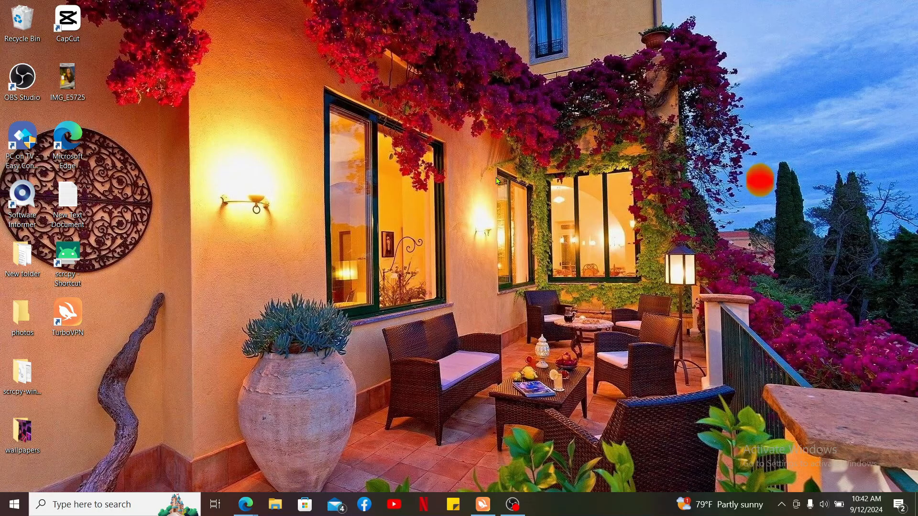